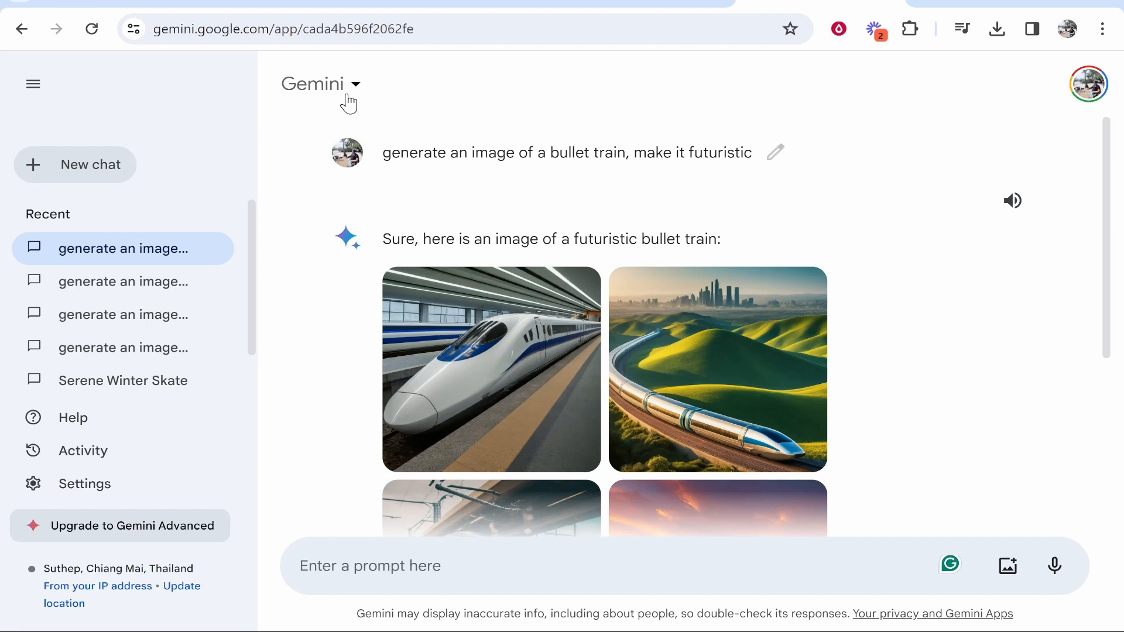
mouse_move(579, 193)
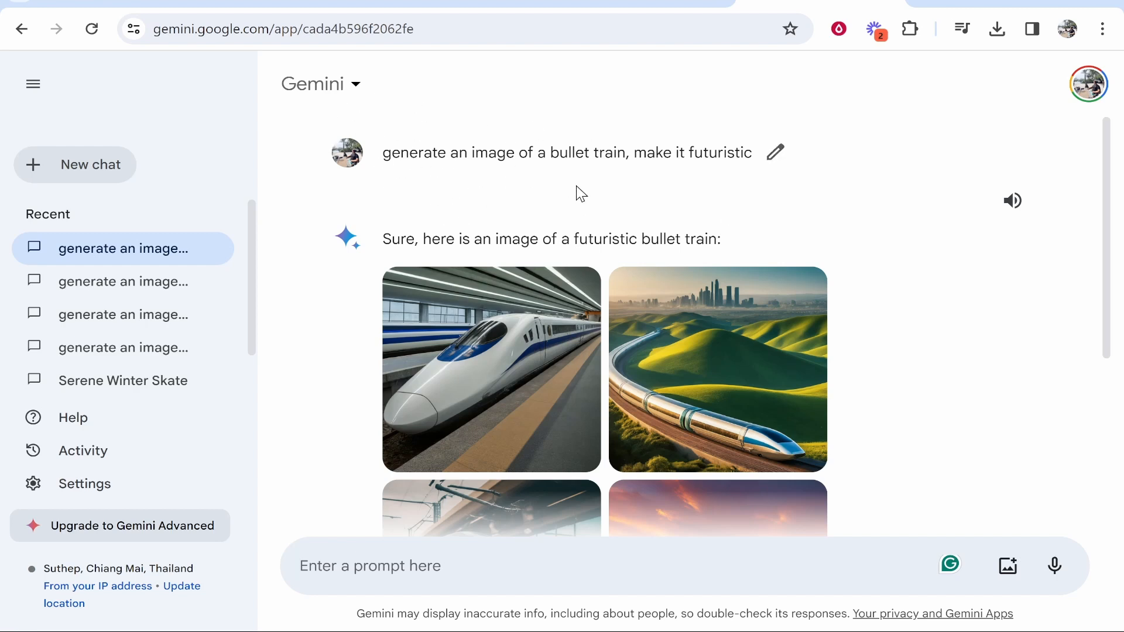
Step: Review the bullet train images, then leave the chat for the Google homepage
scroll("down", 3)
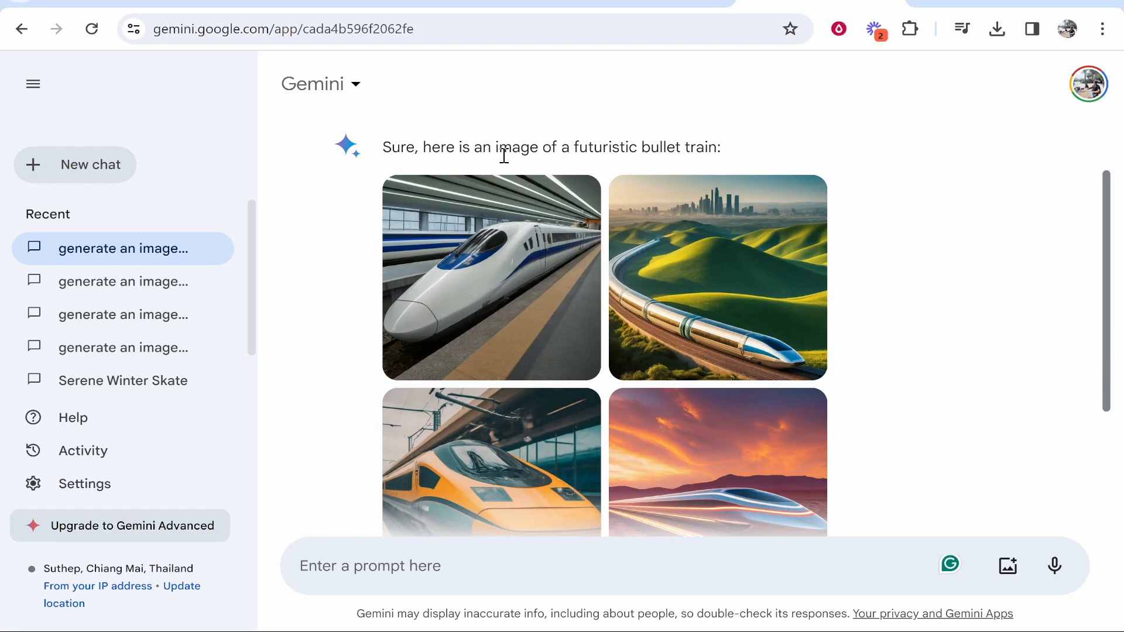
left_click(370, 565)
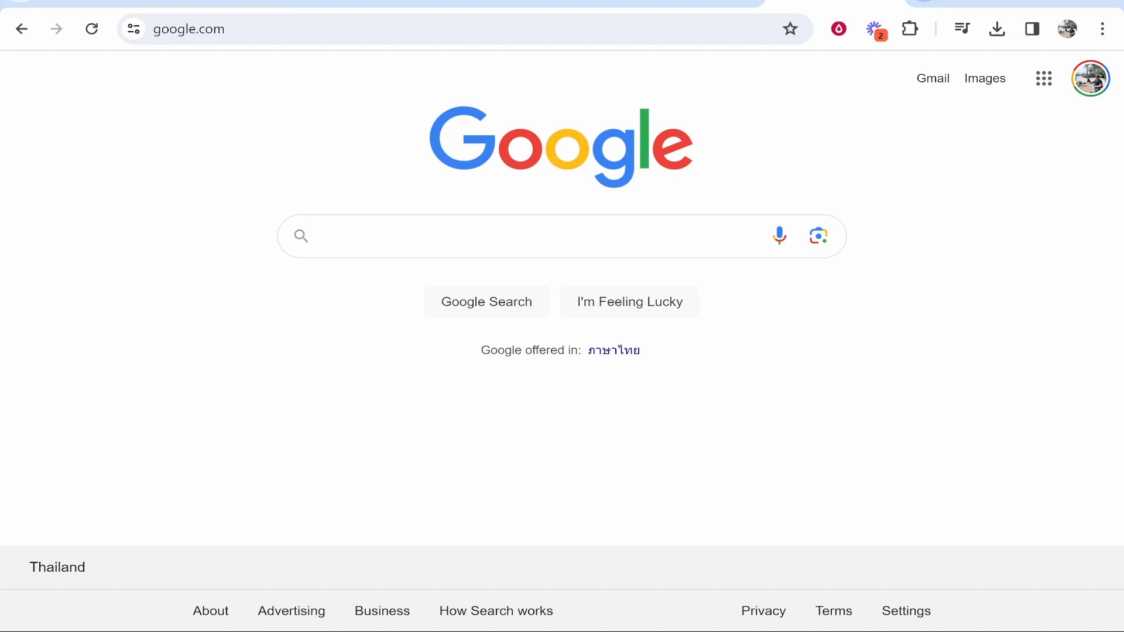
Step: Search Google for 'google gemini' and open the Gemini web app from the results
left_click(502, 236)
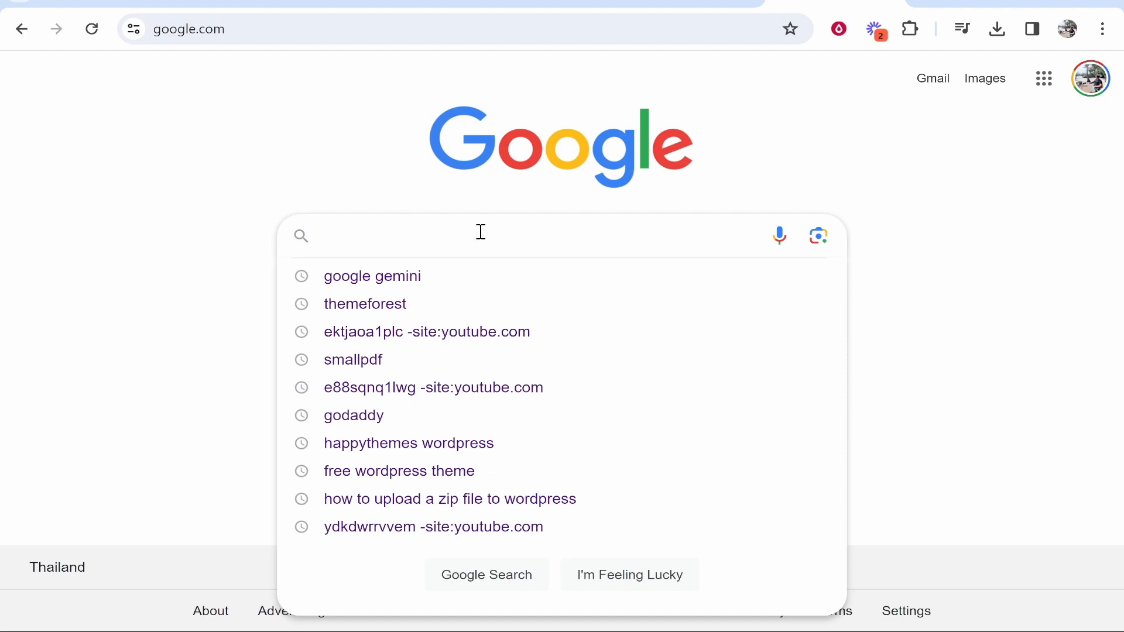
left_click(372, 276)
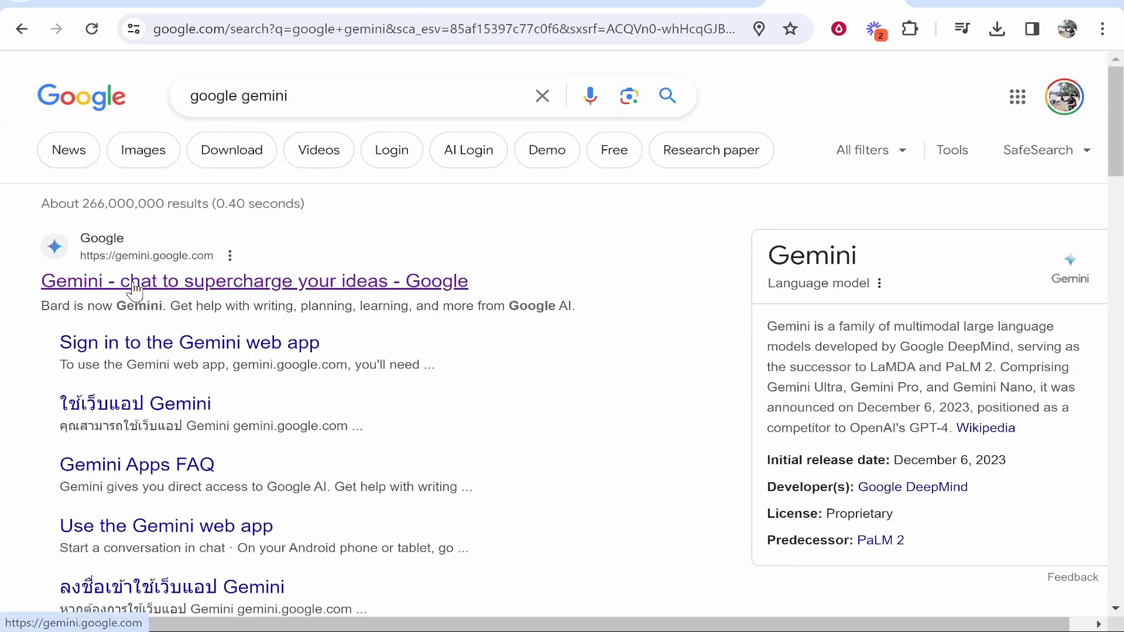
left_click(254, 280)
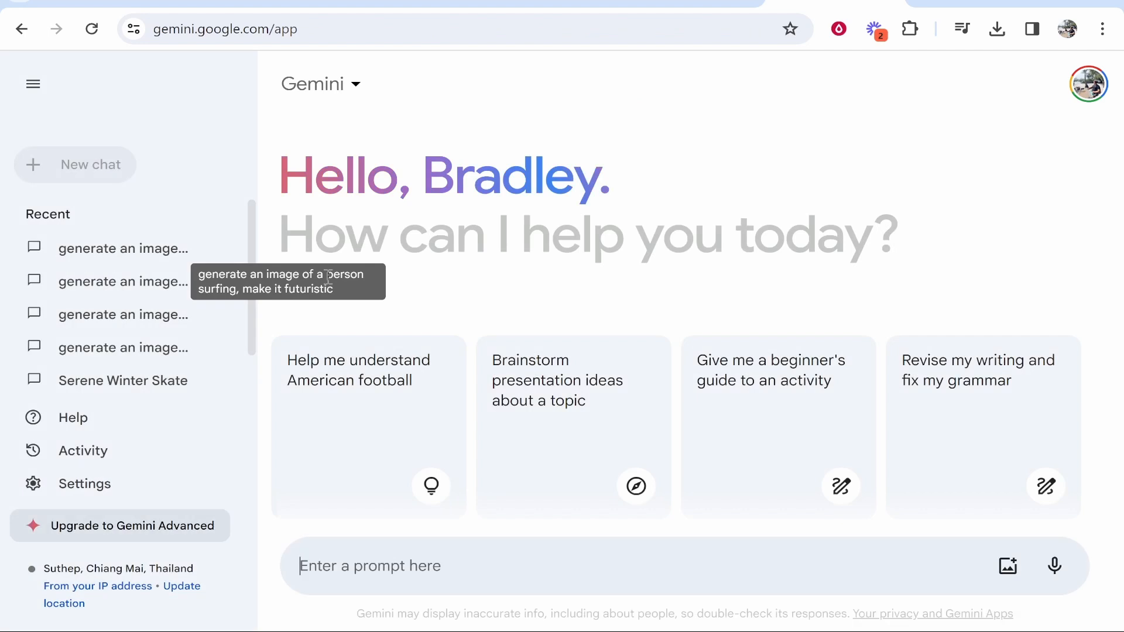
mouse_move(490, 200)
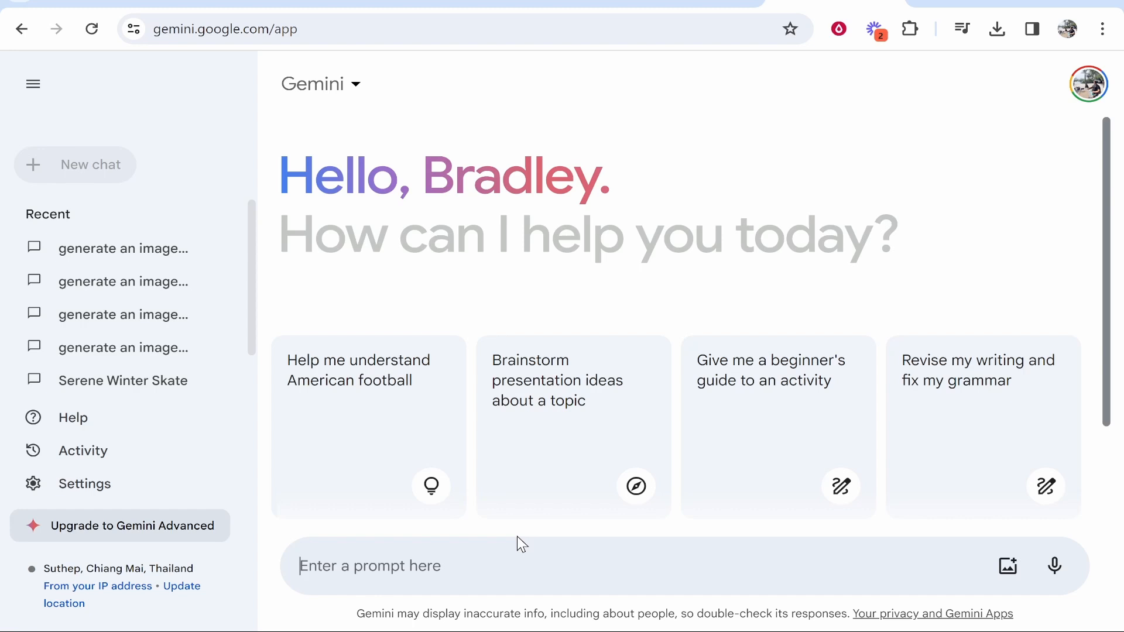
Step: Send the prompt 'generate an image of a tractor, with the sun setting in the background, photo realistic'
type("generate")
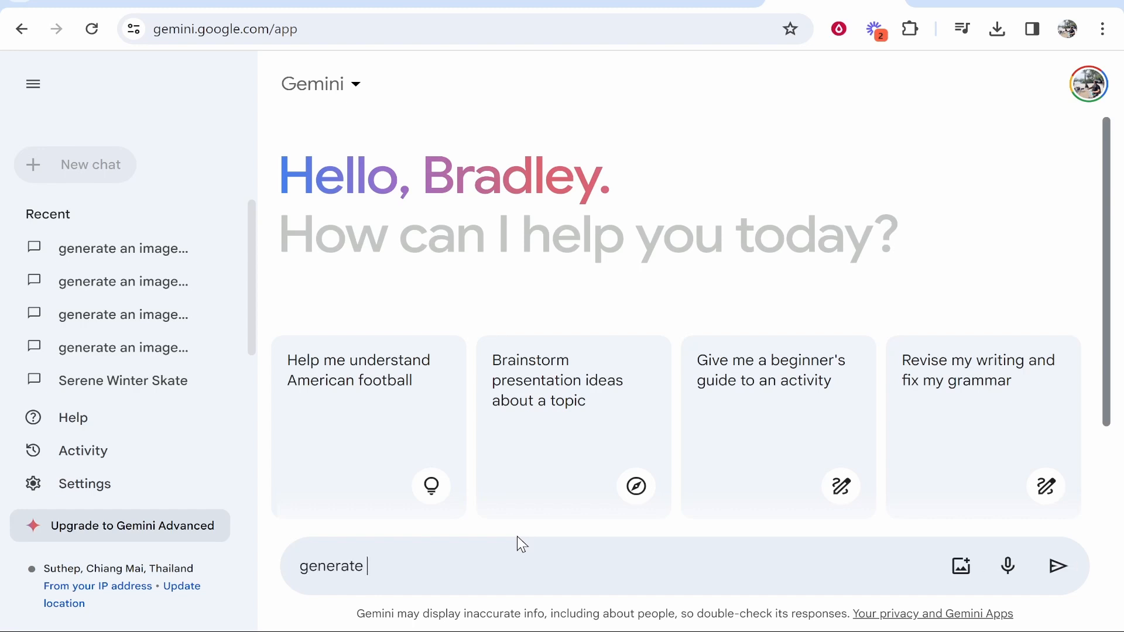
type("an image")
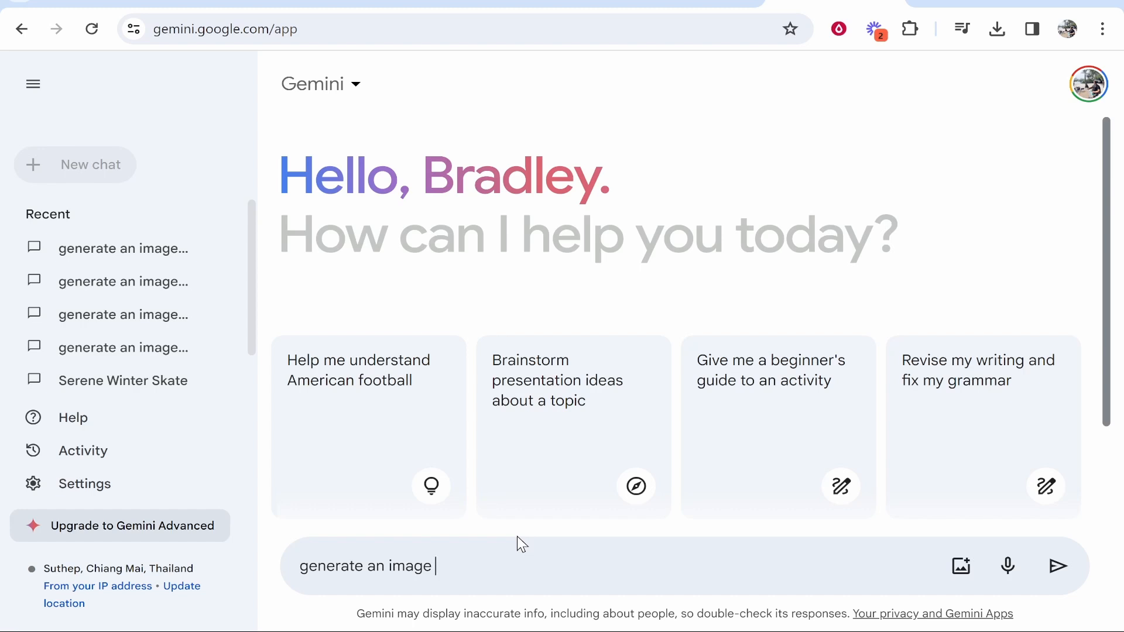
type("of a tractor, with the sun setting in the background")
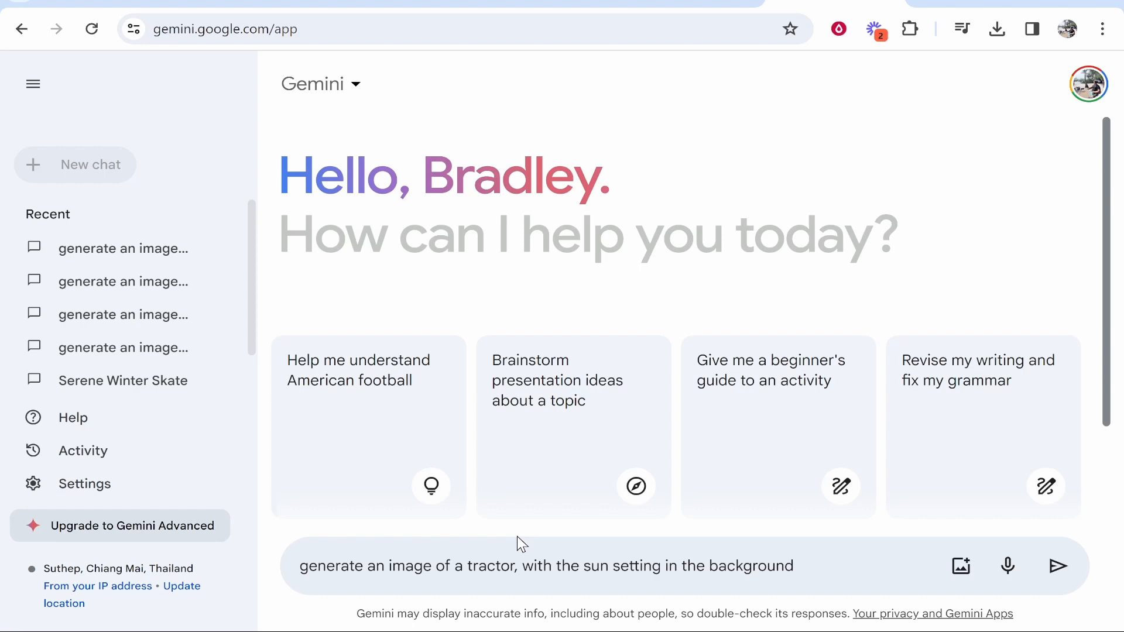
type(", photo reali")
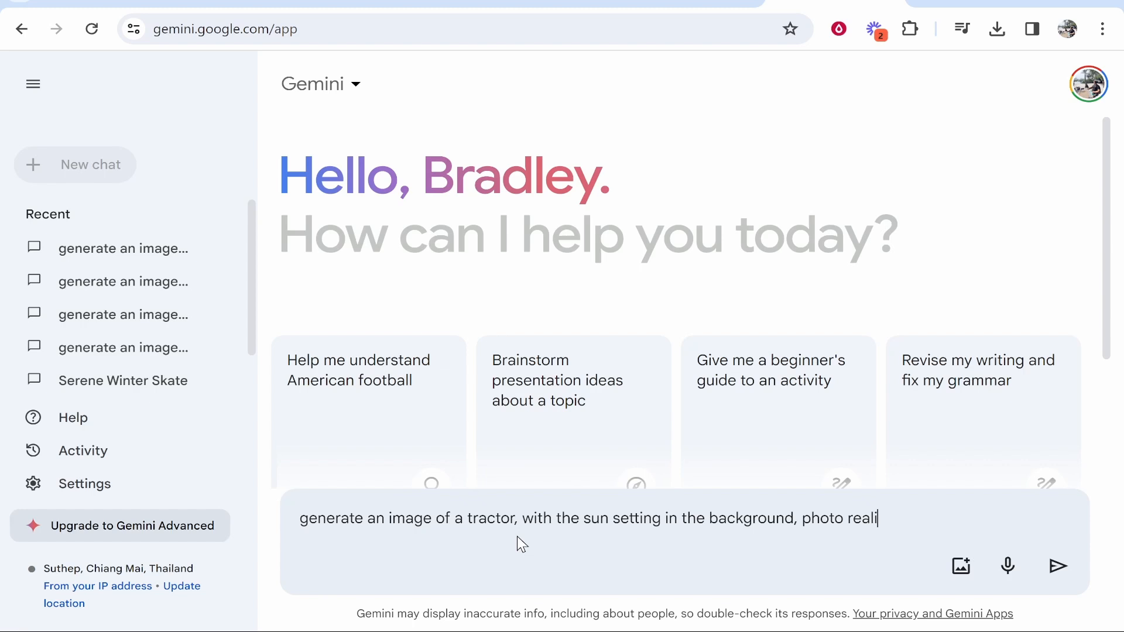
left_click(1057, 567)
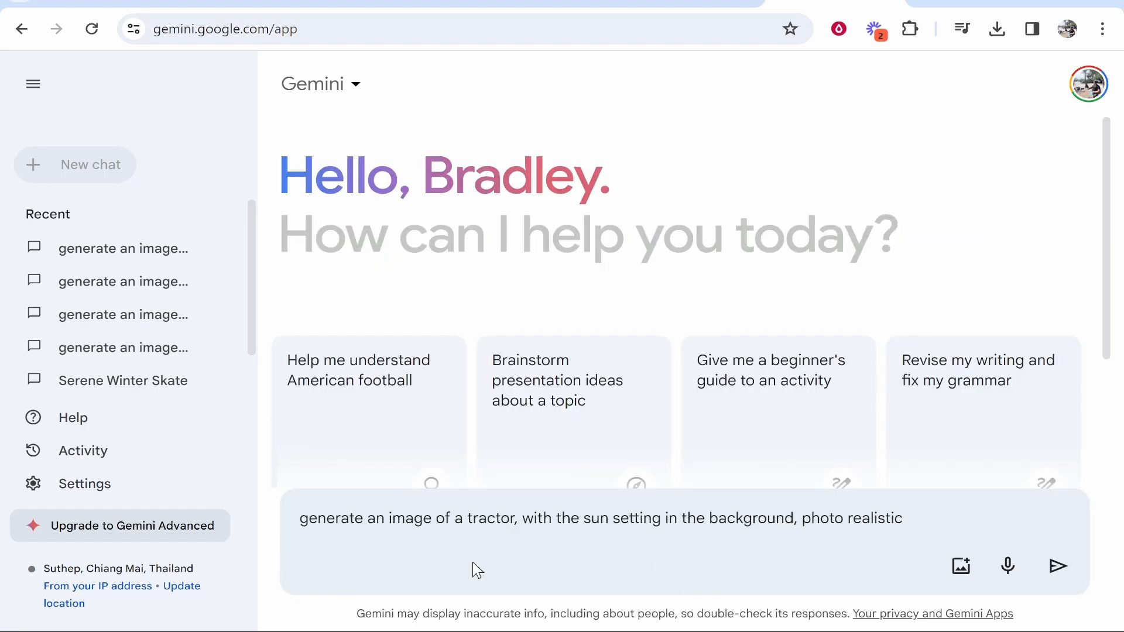
left_click(1058, 566)
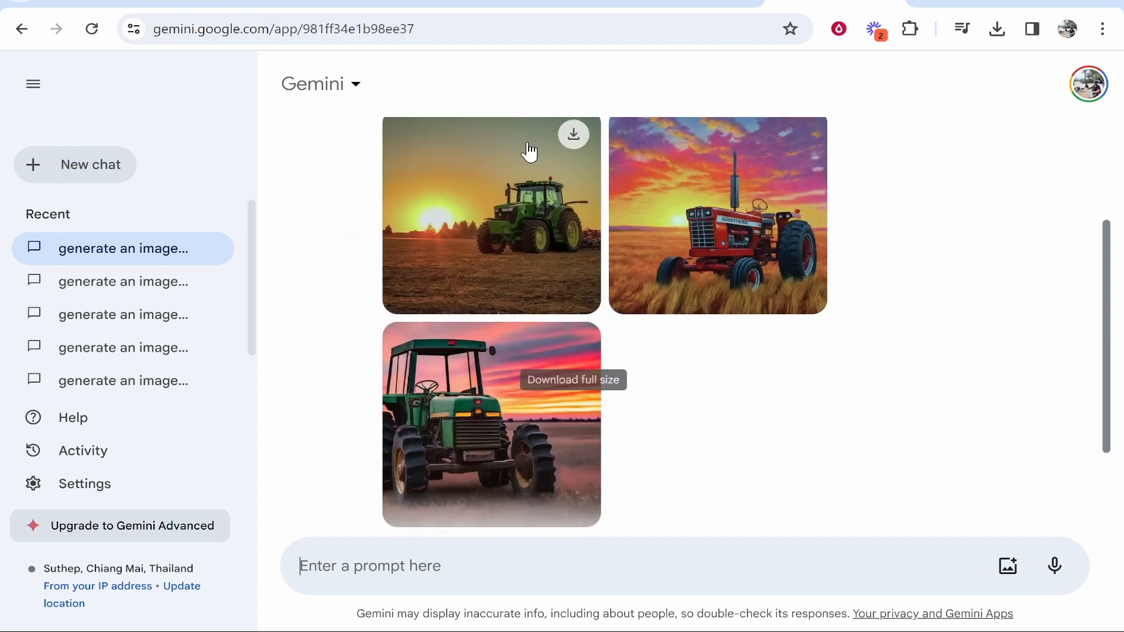
Step: Enlarge the first tractor image, return to the chat and look over the three-image reply
left_click(491, 215)
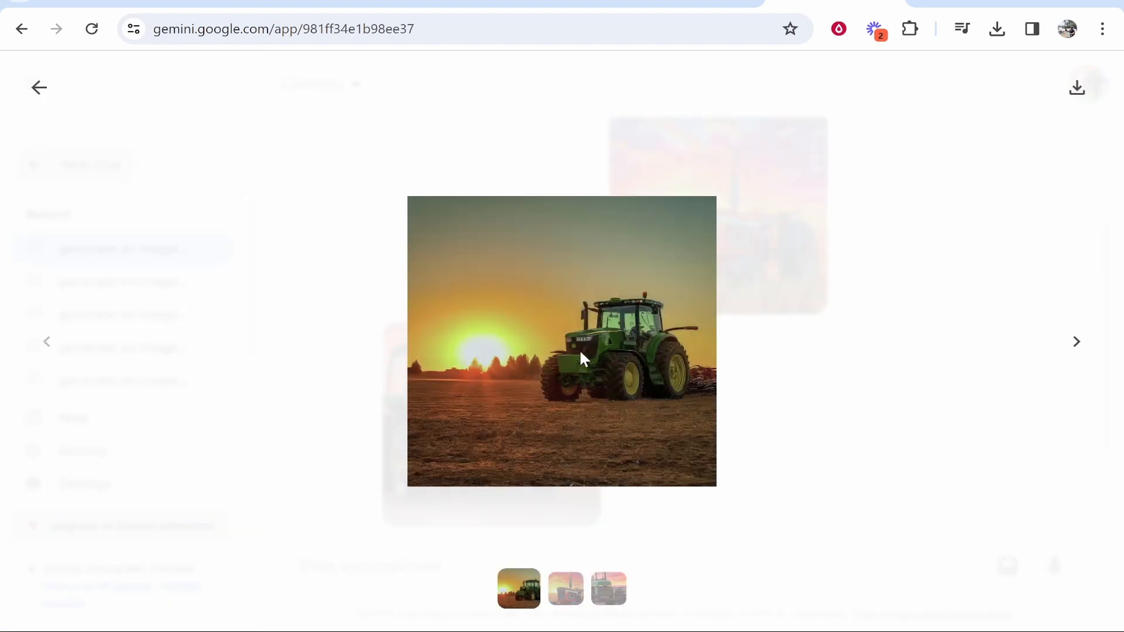
left_click(39, 86)
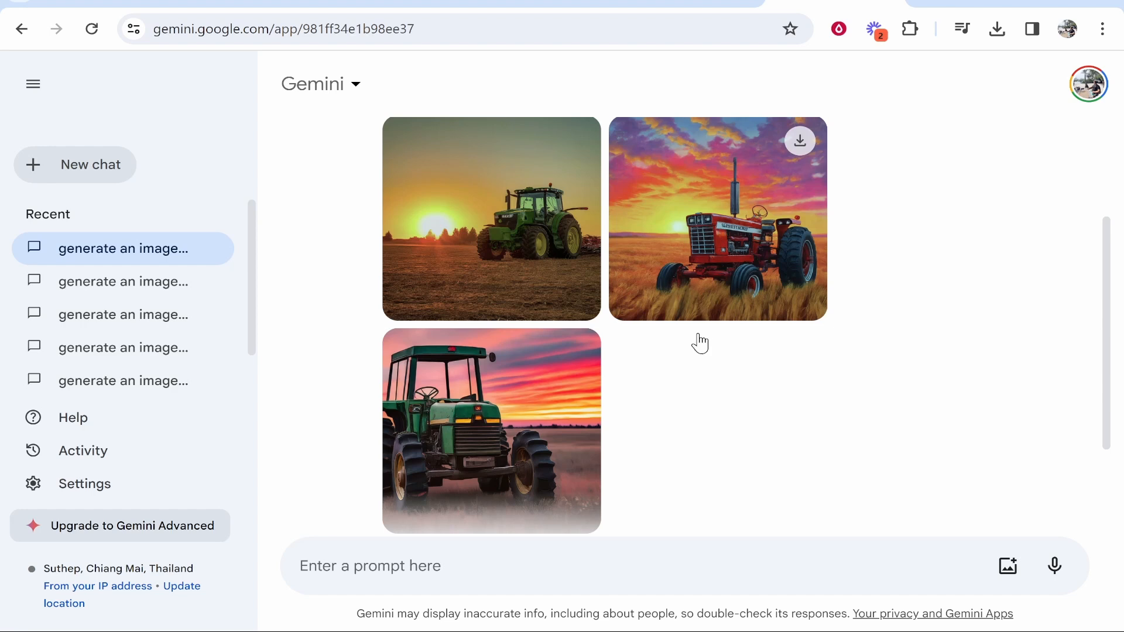
scroll("down", 3)
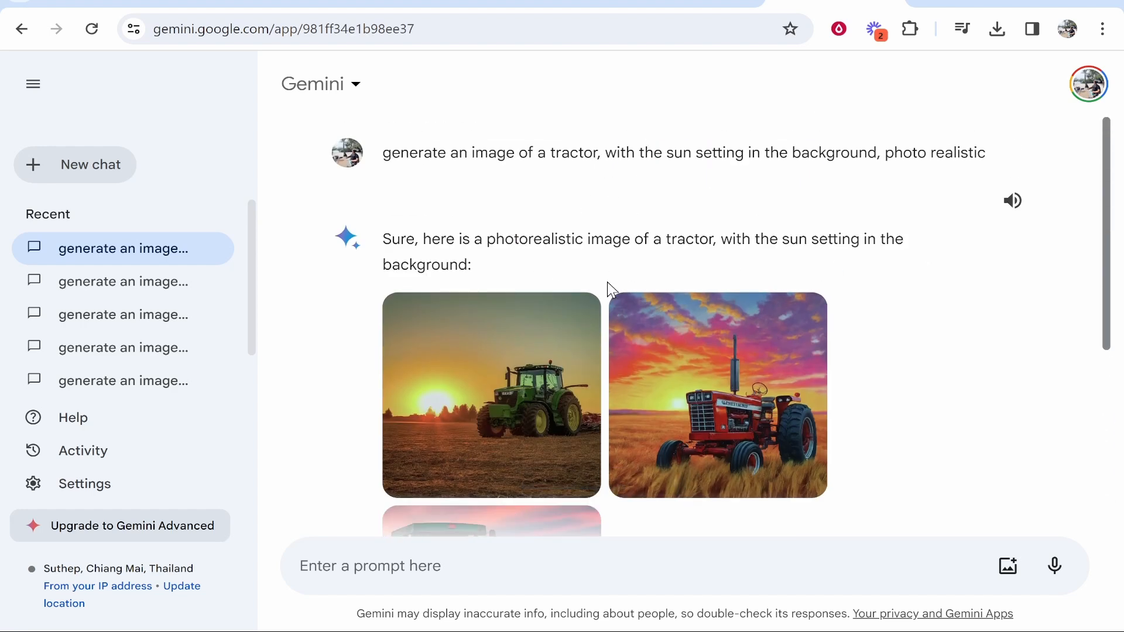
scroll("down", 3)
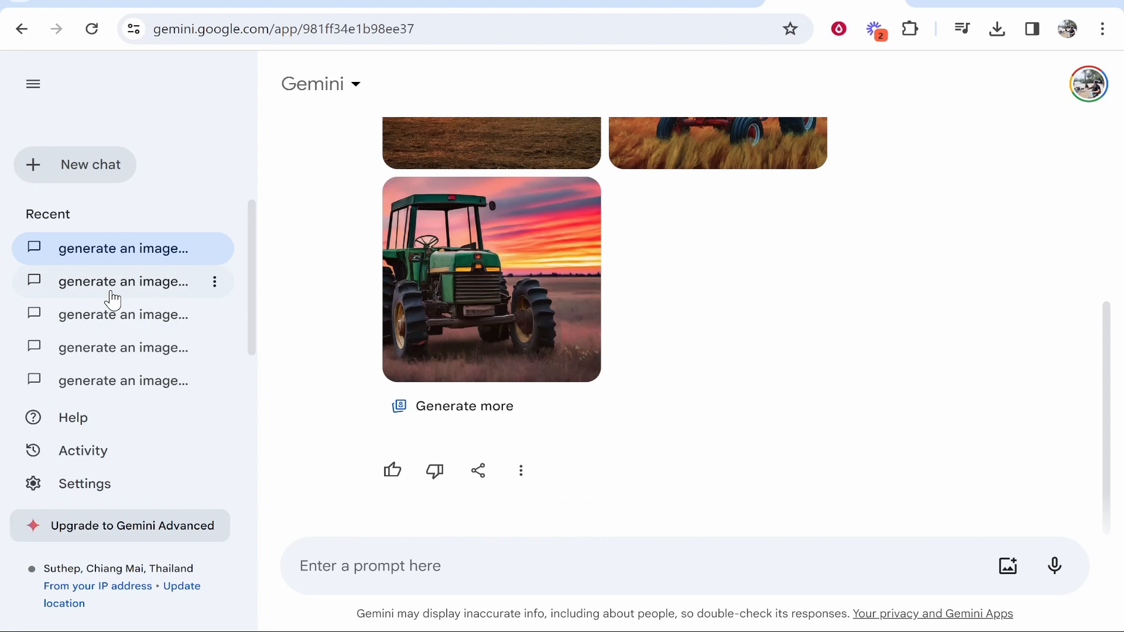
Step: Revisit the earlier bullet train chat and its prompt
left_click(123, 281)
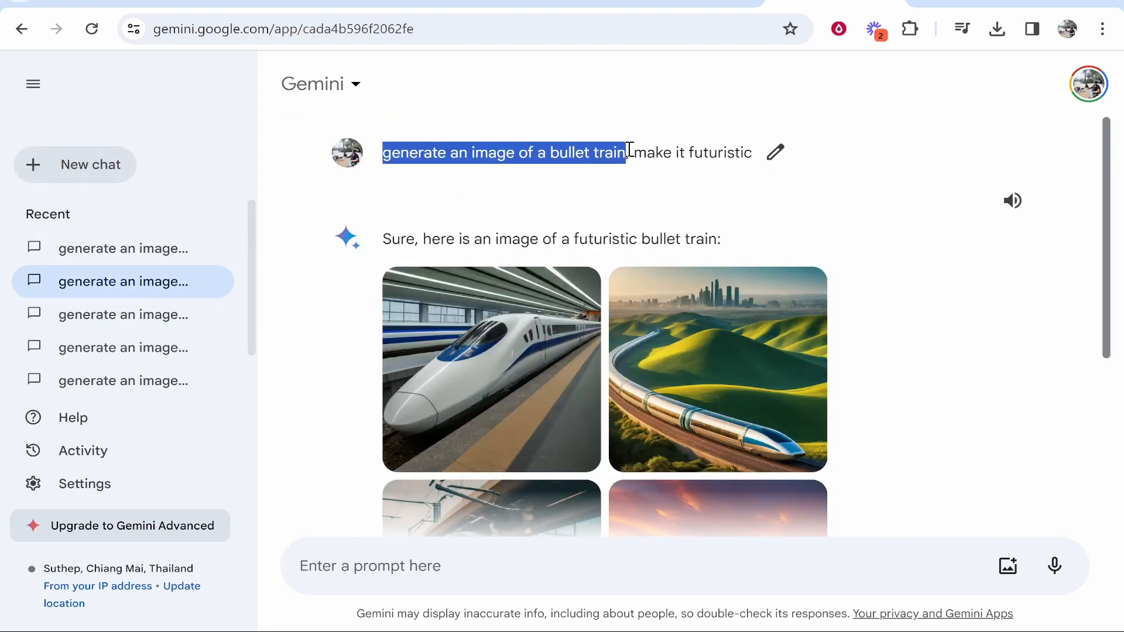
left_click(775, 152)
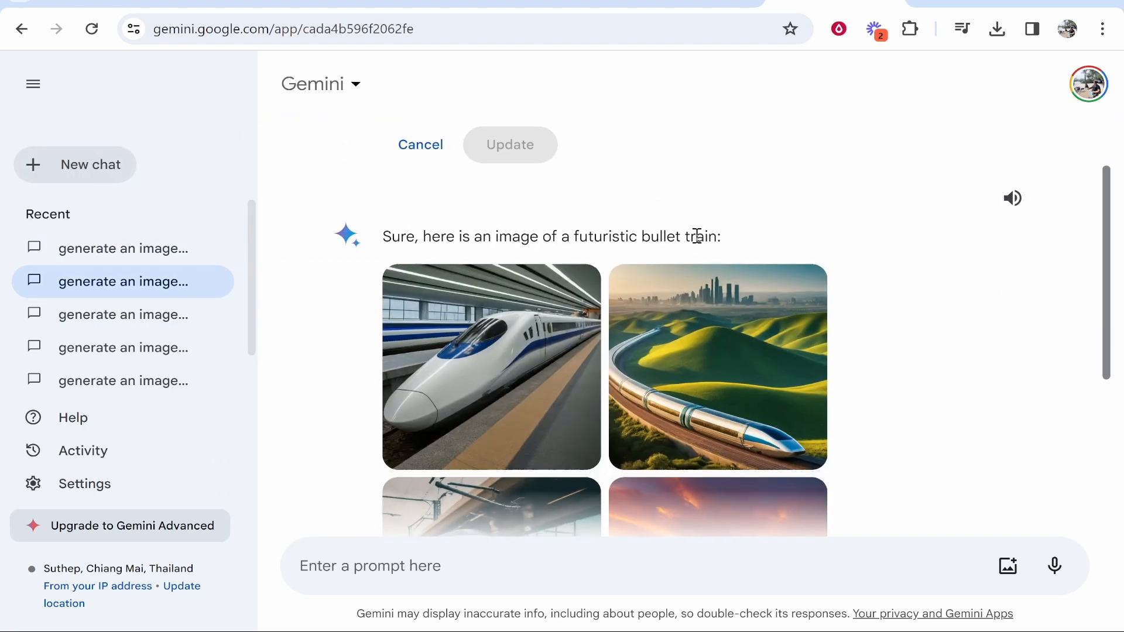
scroll("down", 3)
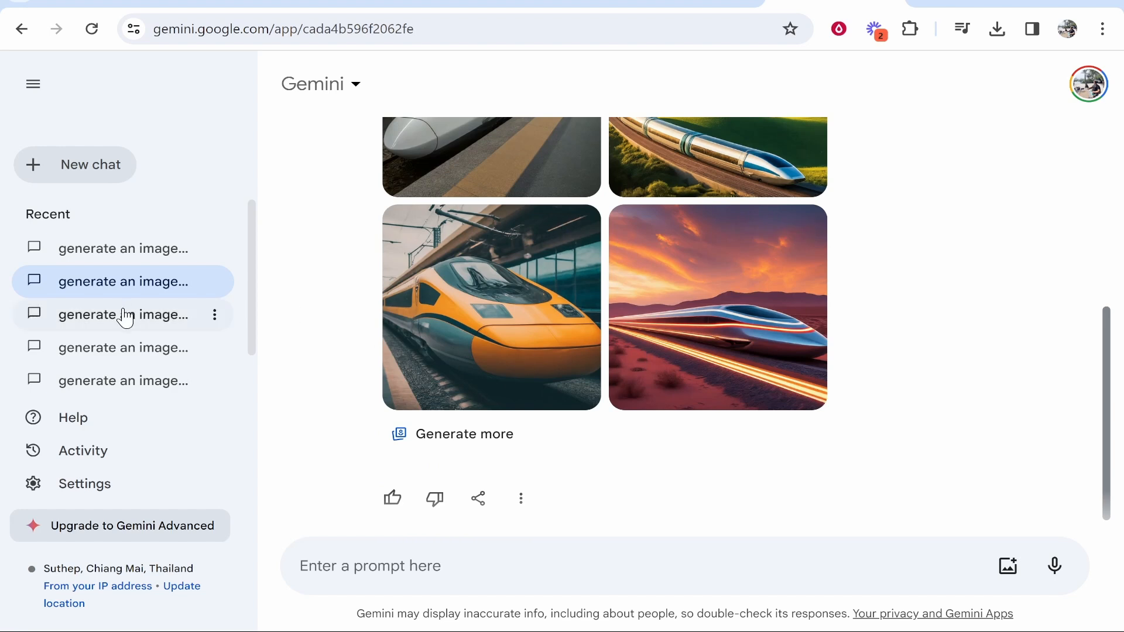
Step: Revisit the surfing-person chat, then the penguin-holding-a-carrot chat with its four cartoons
left_click(123, 315)
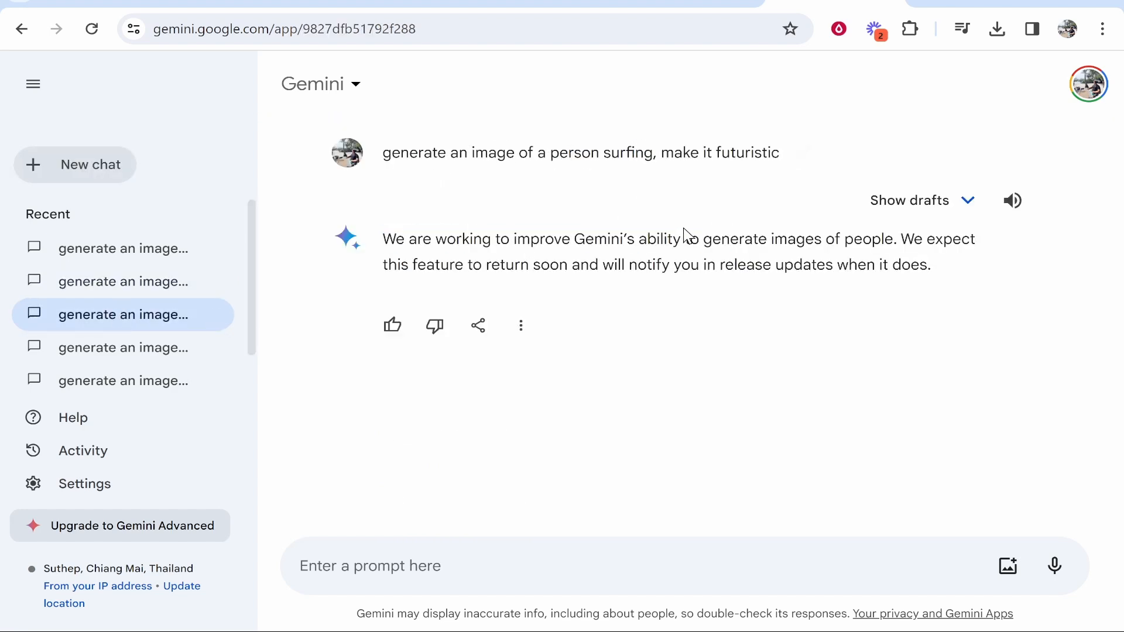
left_click(123, 348)
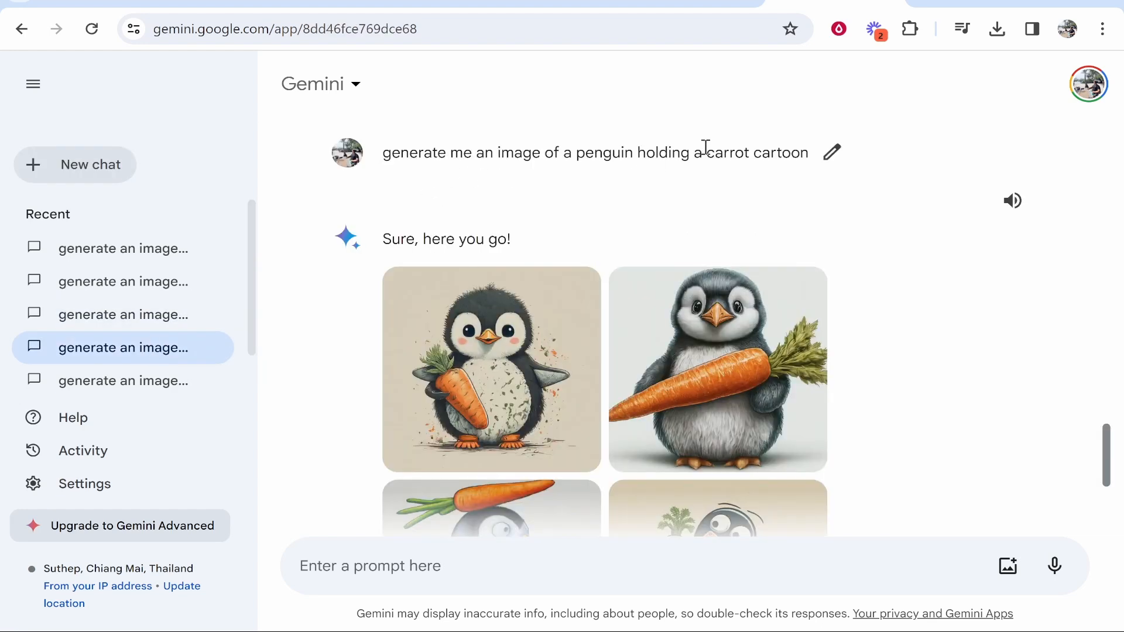
scroll("down", 3)
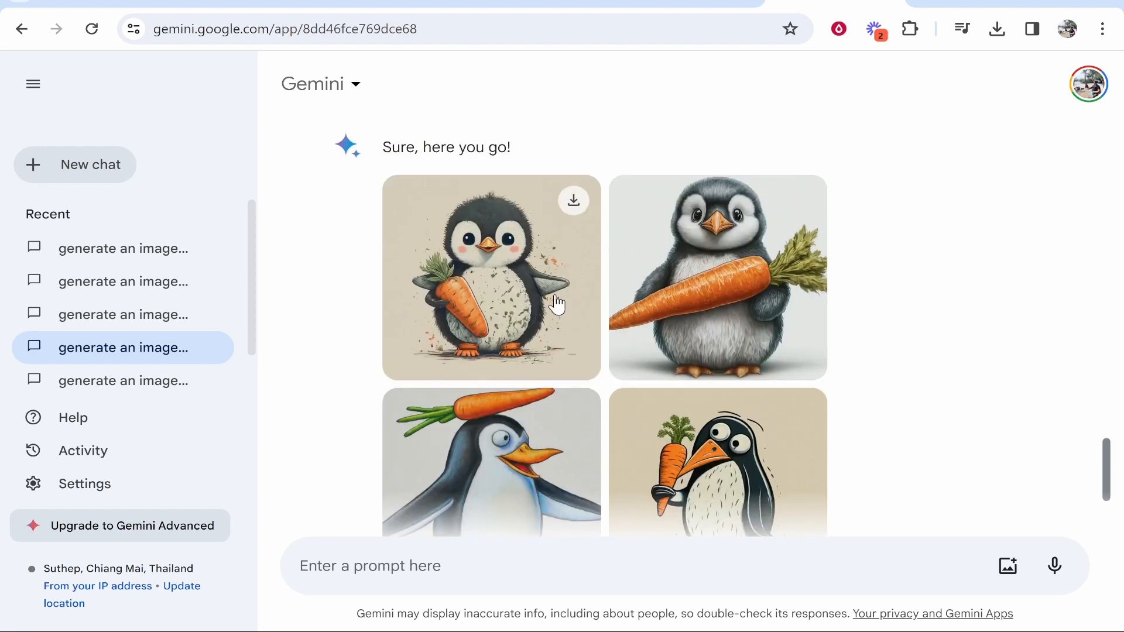
Step: Reopen the penguin rollercoaster chat and have Gemini generate more images there
left_click(123, 380)
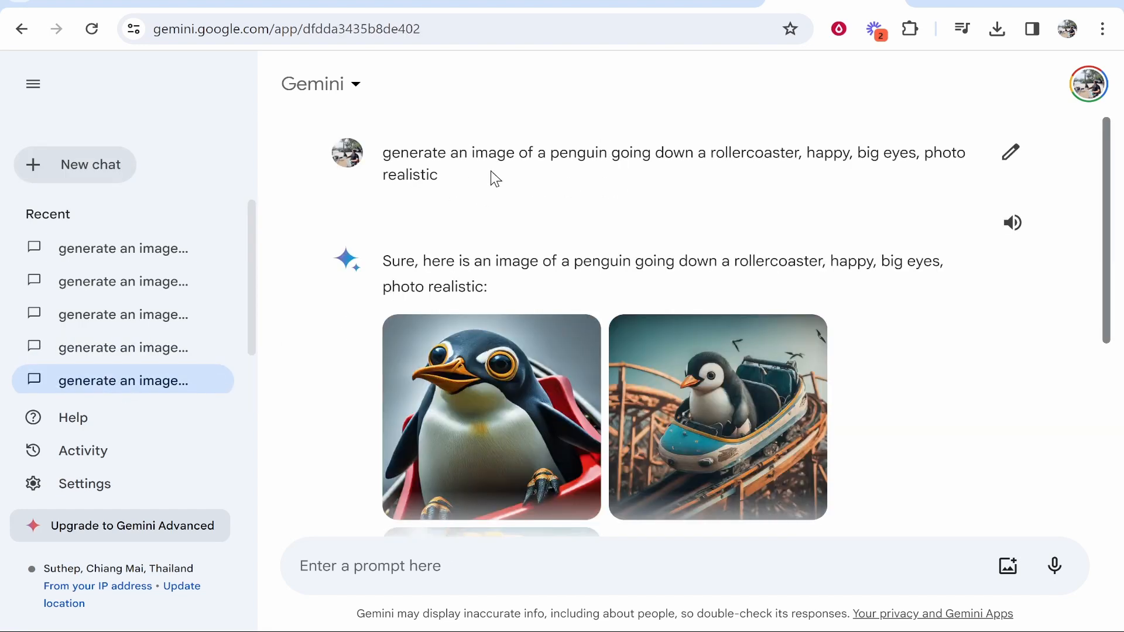
mouse_move(781, 158)
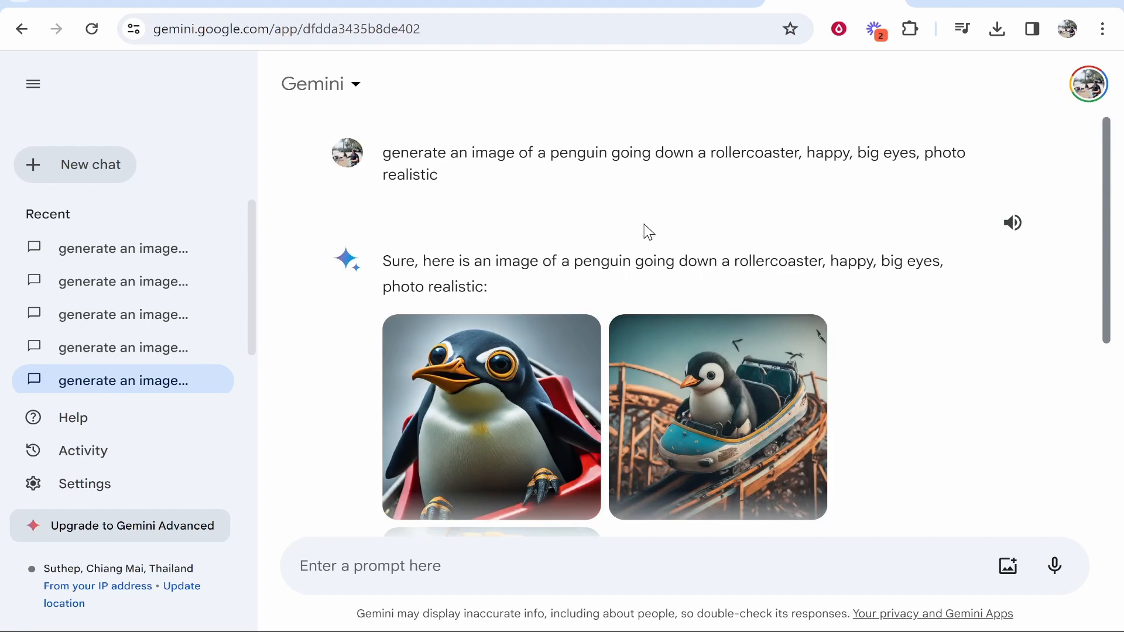
scroll("down", 3)
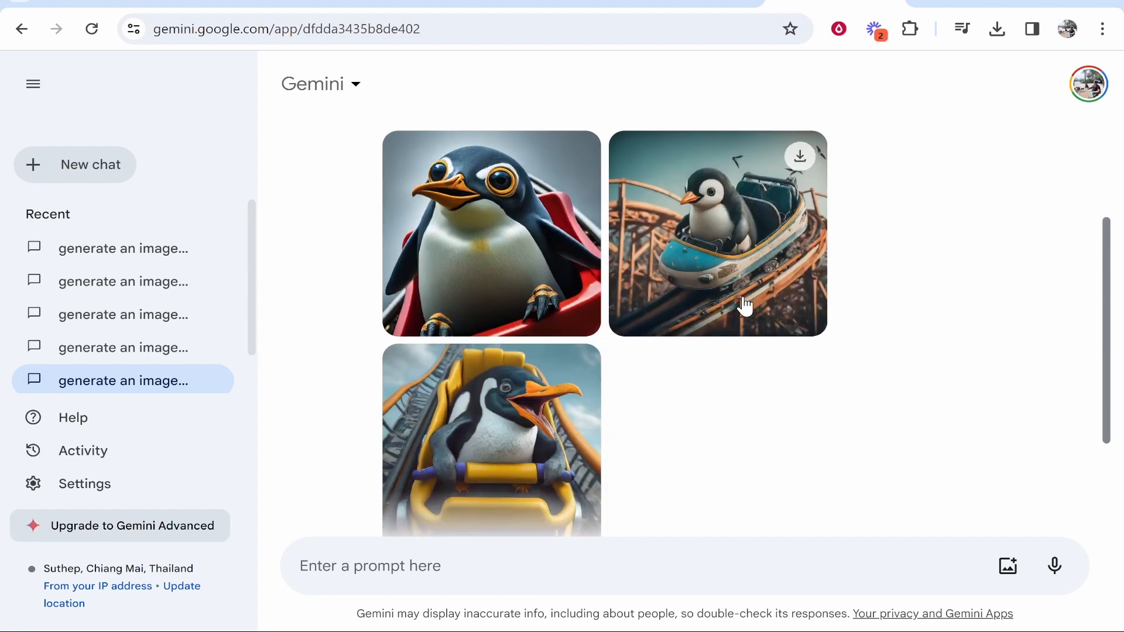
scroll("down", 3)
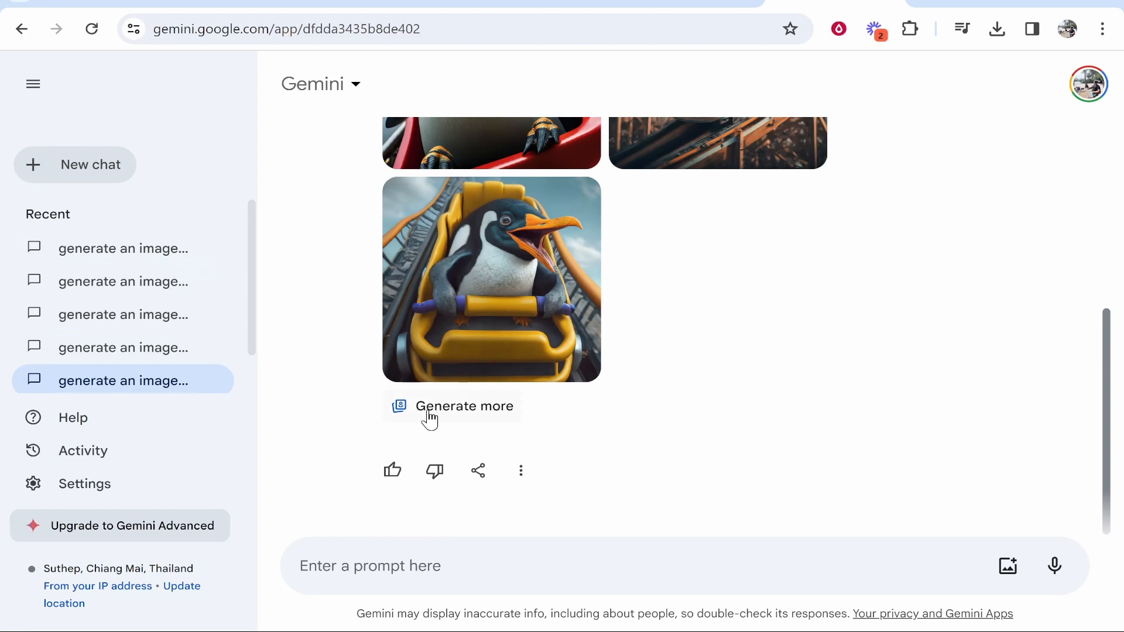
left_click(465, 406)
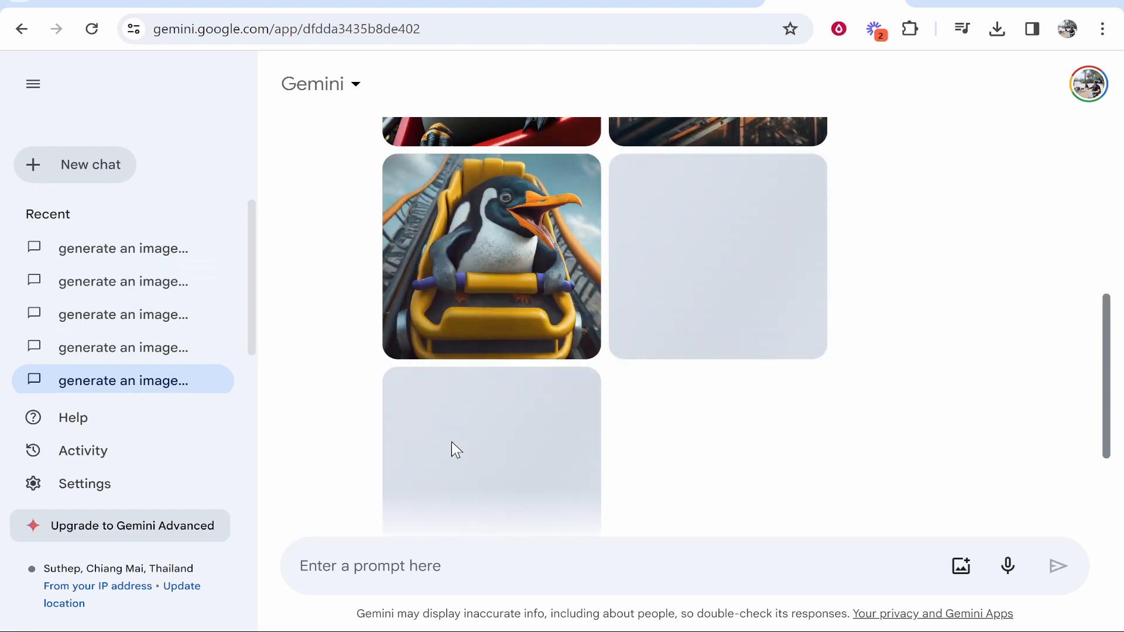
scroll("down", 3)
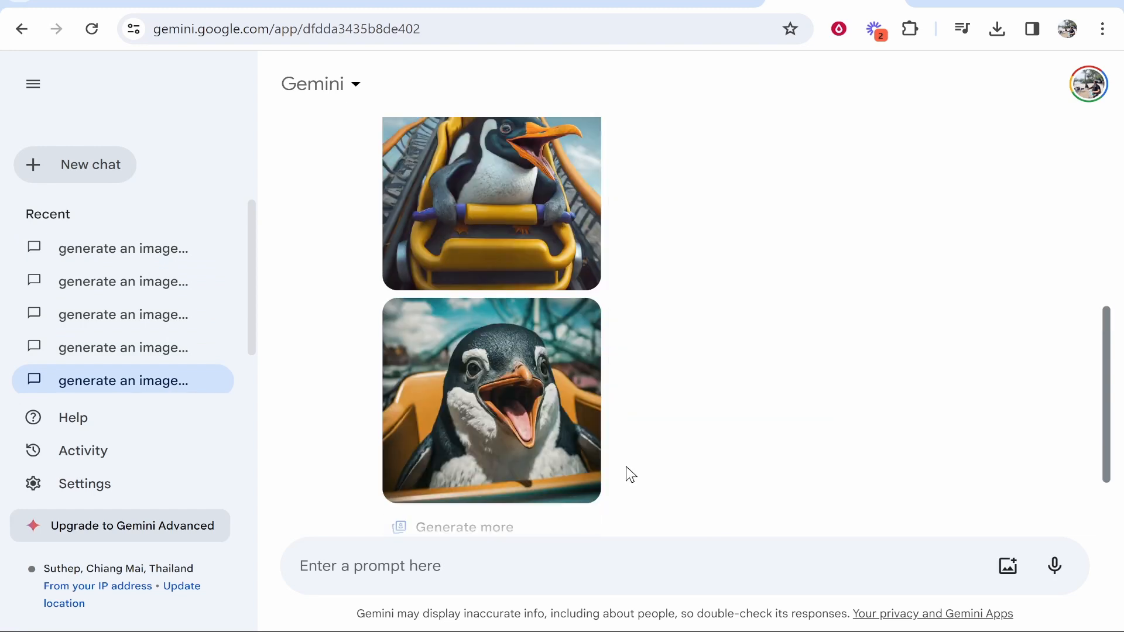
Step: View the newest penguin image full size twice, then start a new chat
left_click(491, 401)
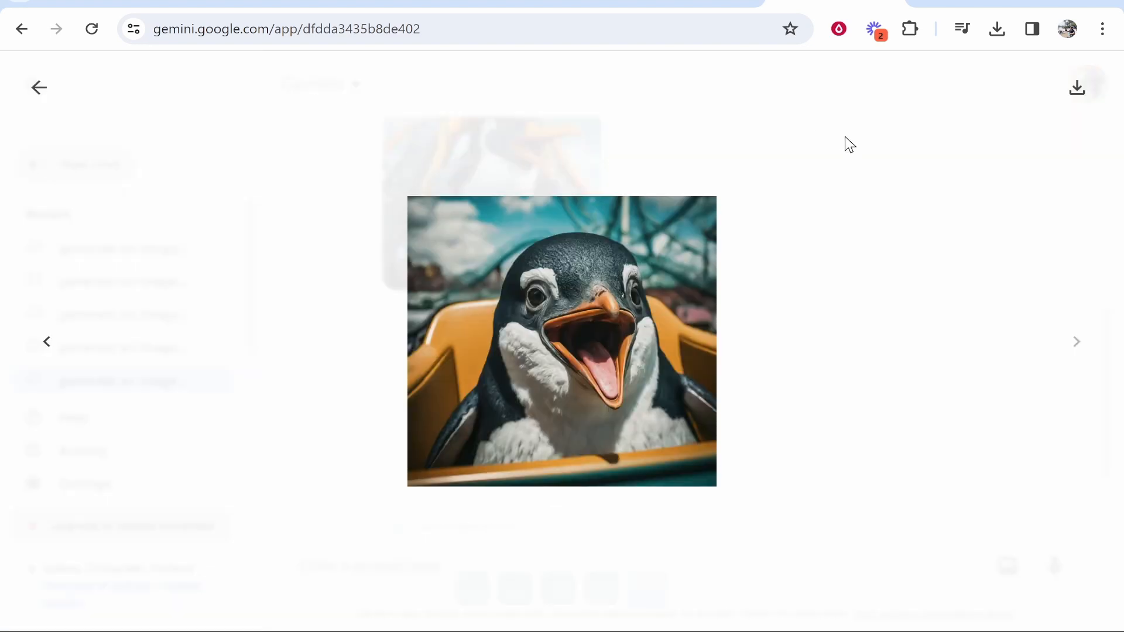
mouse_move(857, 151)
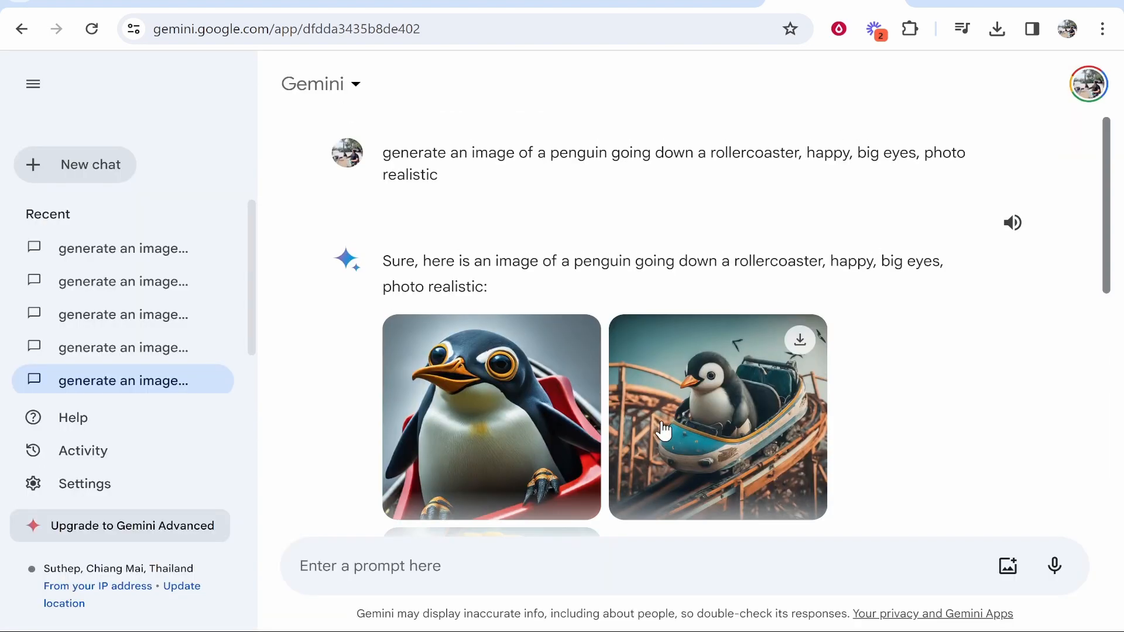
scroll("down", 3)
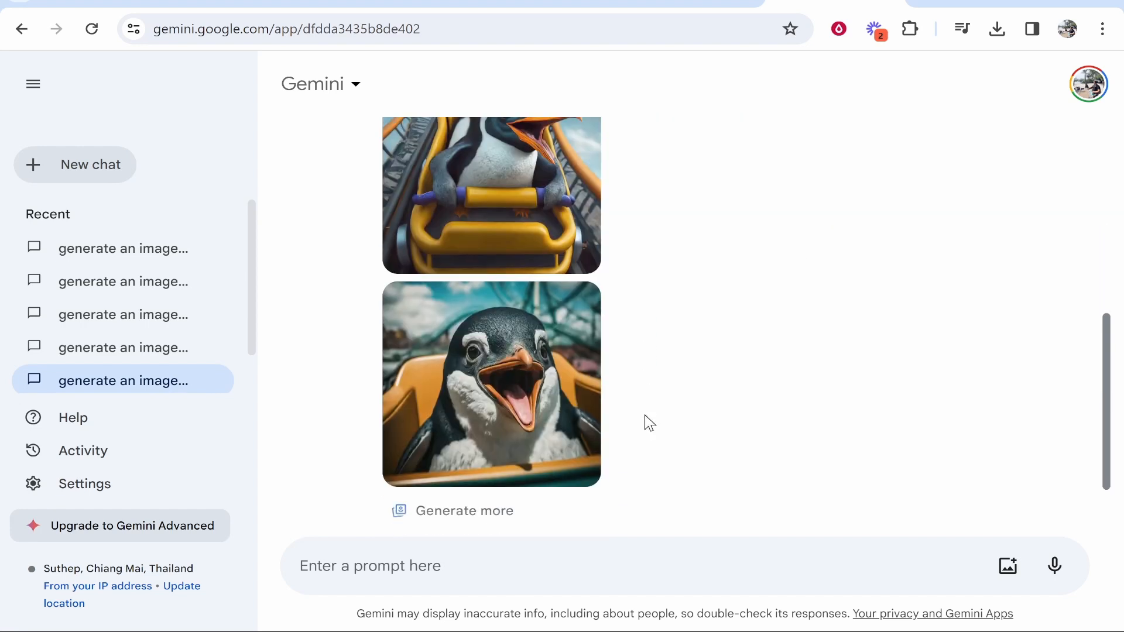
scroll("down", 3)
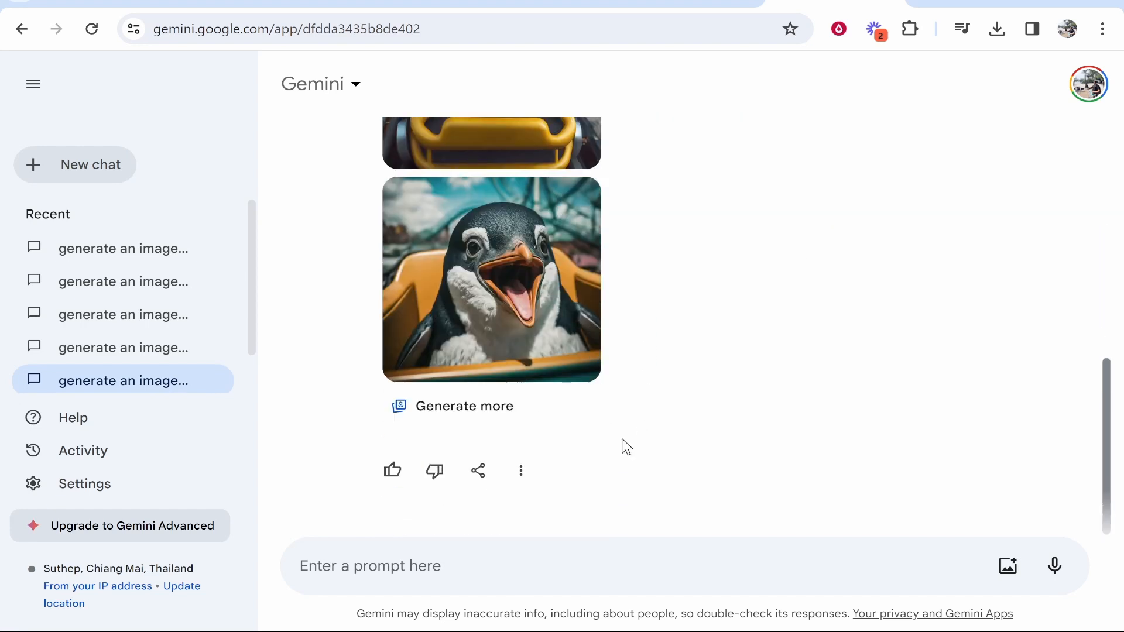
left_click(492, 280)
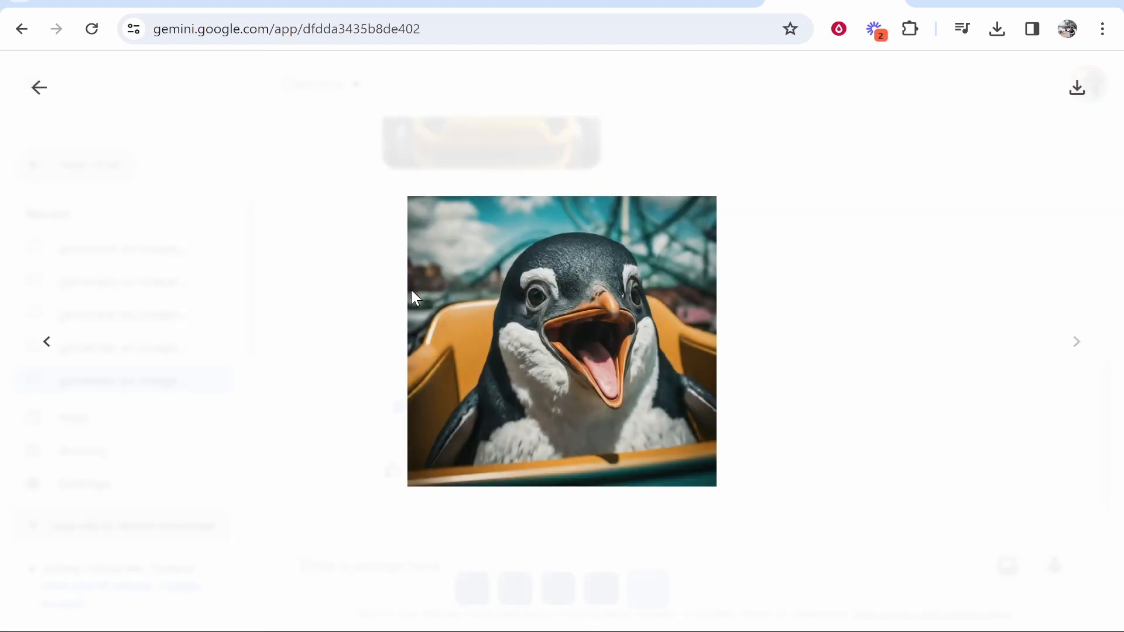
left_click(39, 86)
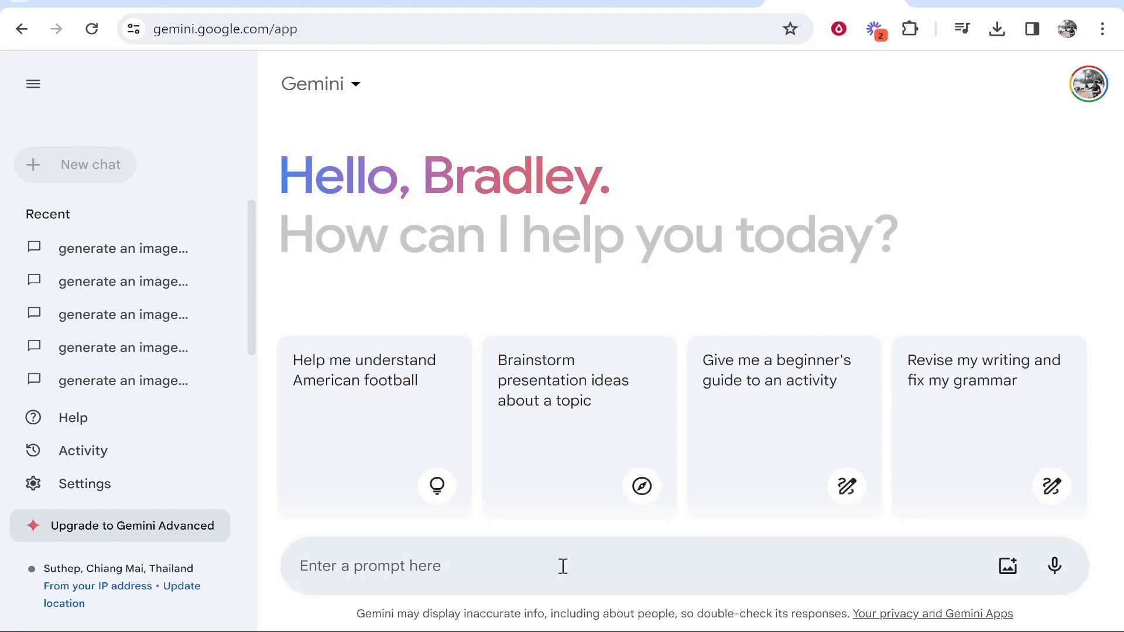
Step: Send the prompt 'generate an image of a peace of bread, sticker, cartoon' and view the results
type("generate an image of a peace of bread, sticker, cartoon")
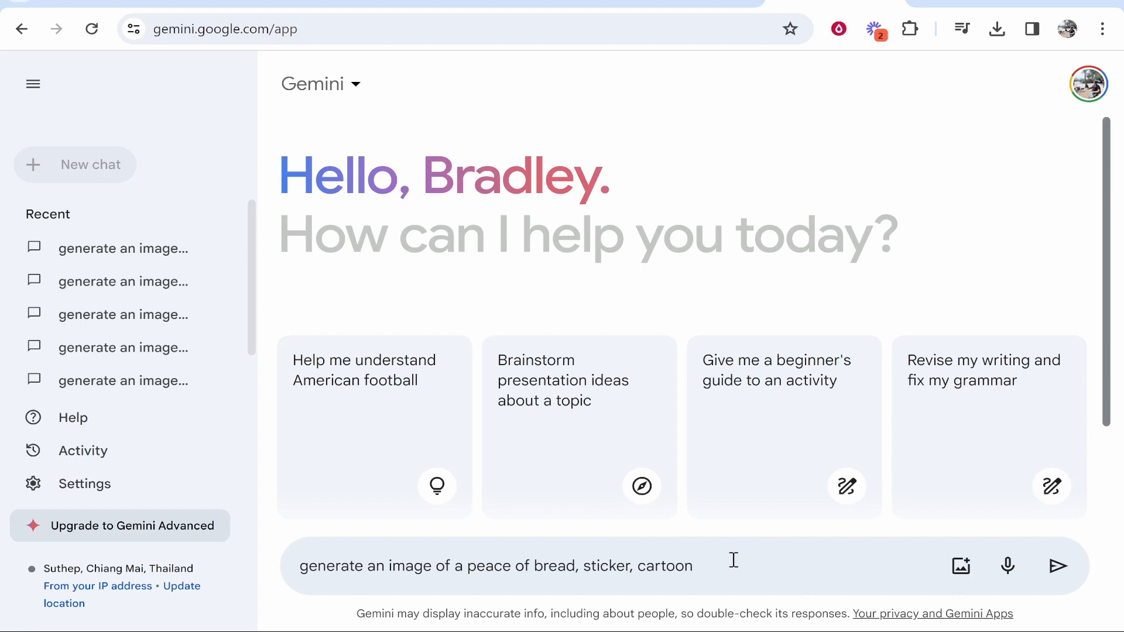
left_click(1057, 566)
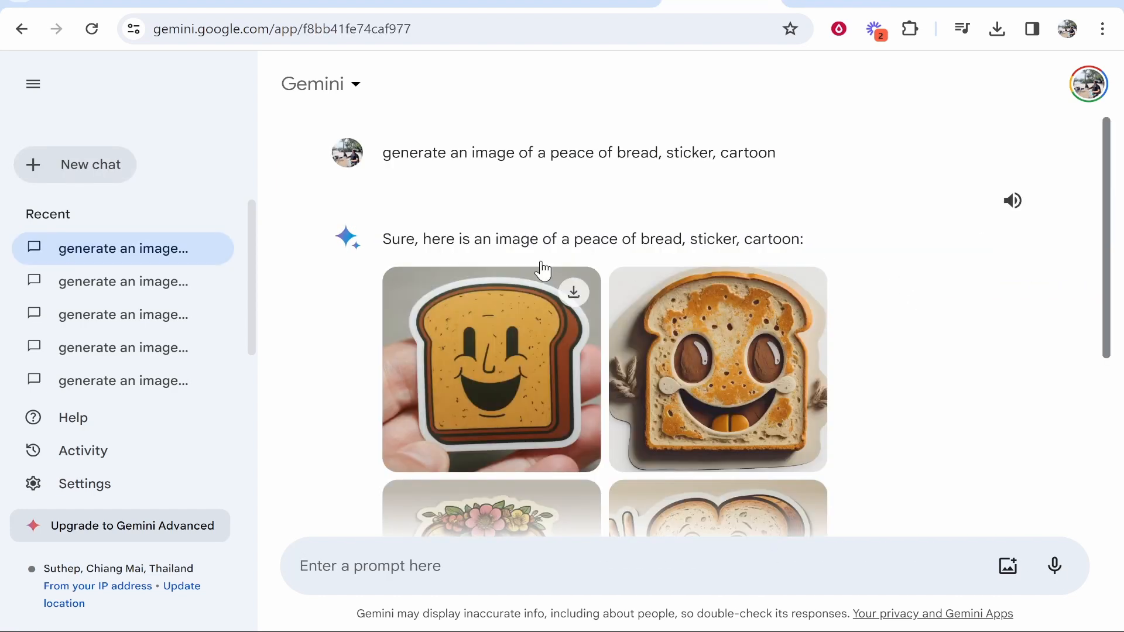
scroll("down", 3)
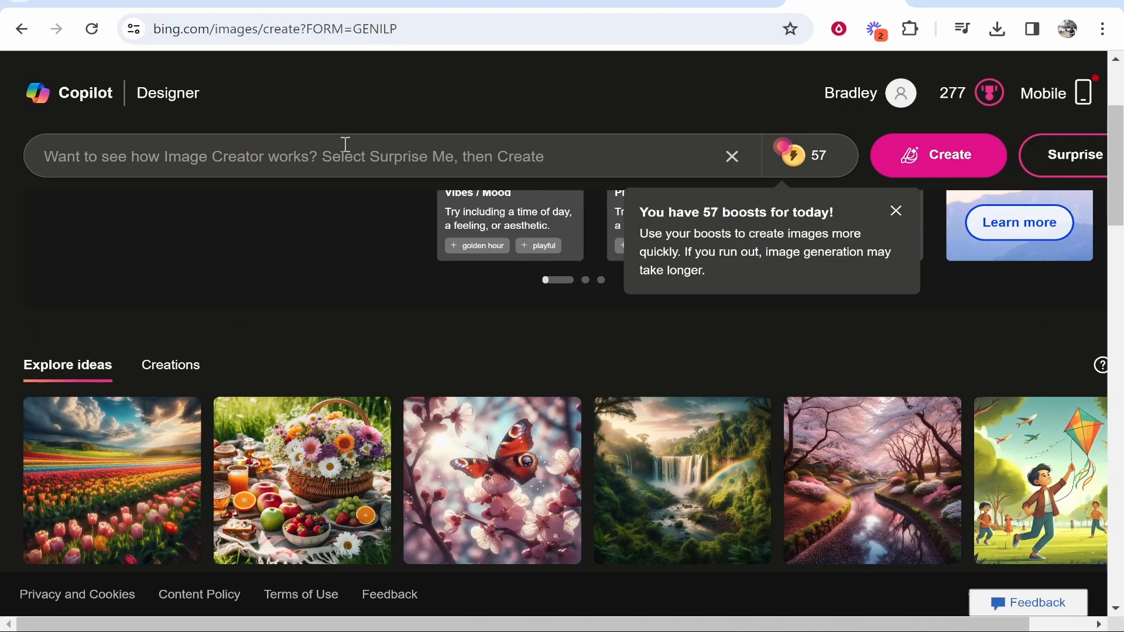
Step: Dismiss the daily boosts notice and browse the Explore ideas gallery
left_click(895, 211)
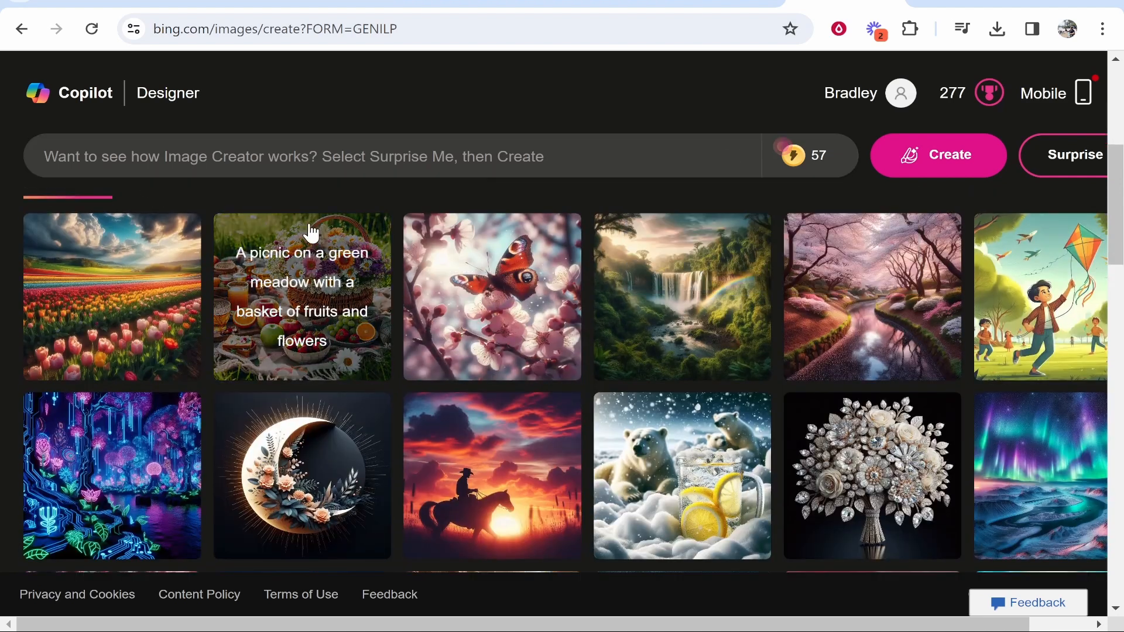
scroll("down", 3)
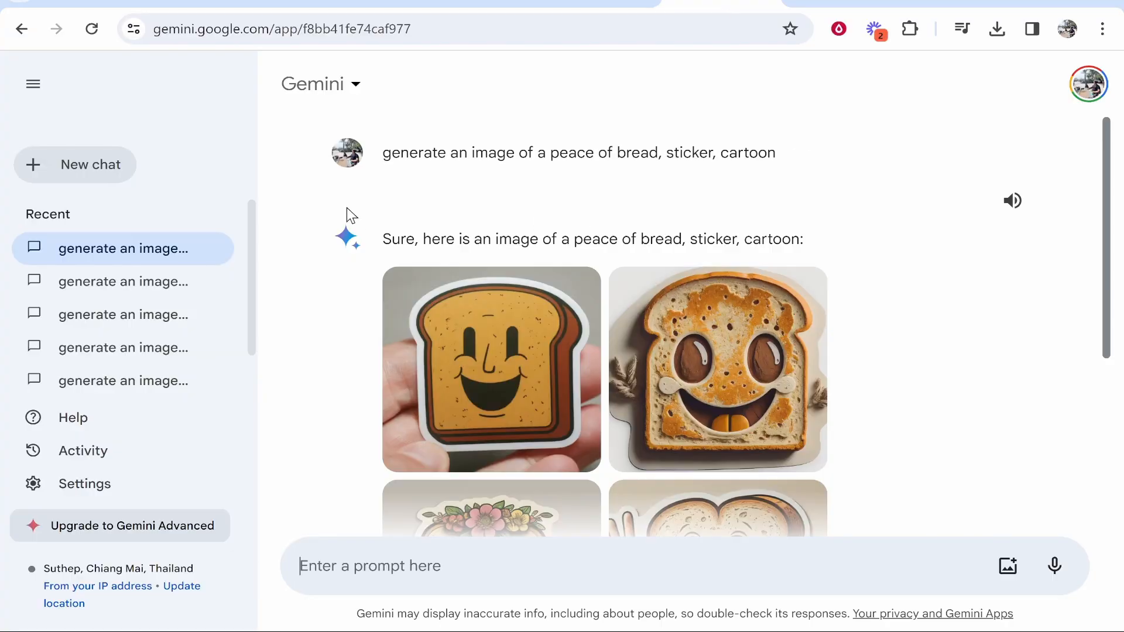
mouse_move(91, 165)
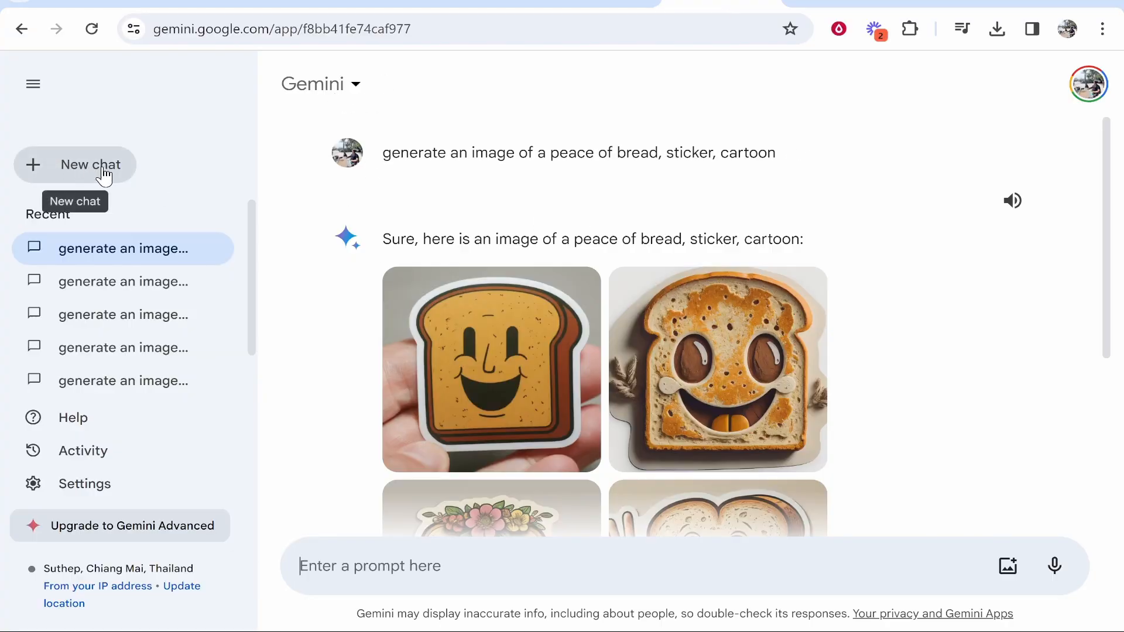
mouse_move(315, 302)
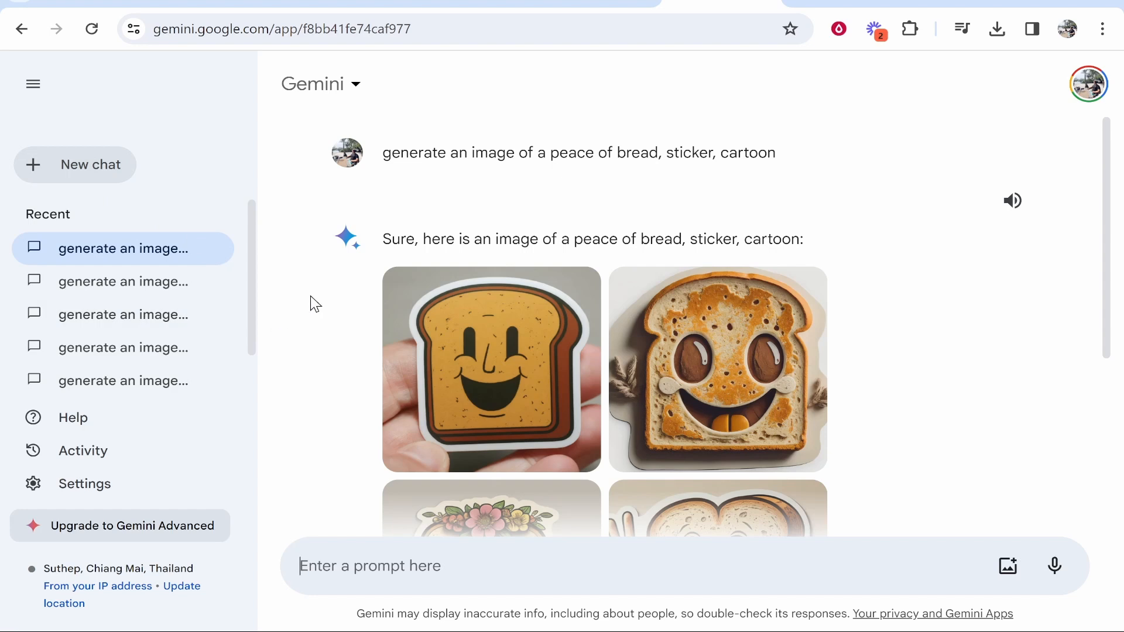
scroll("down", 3)
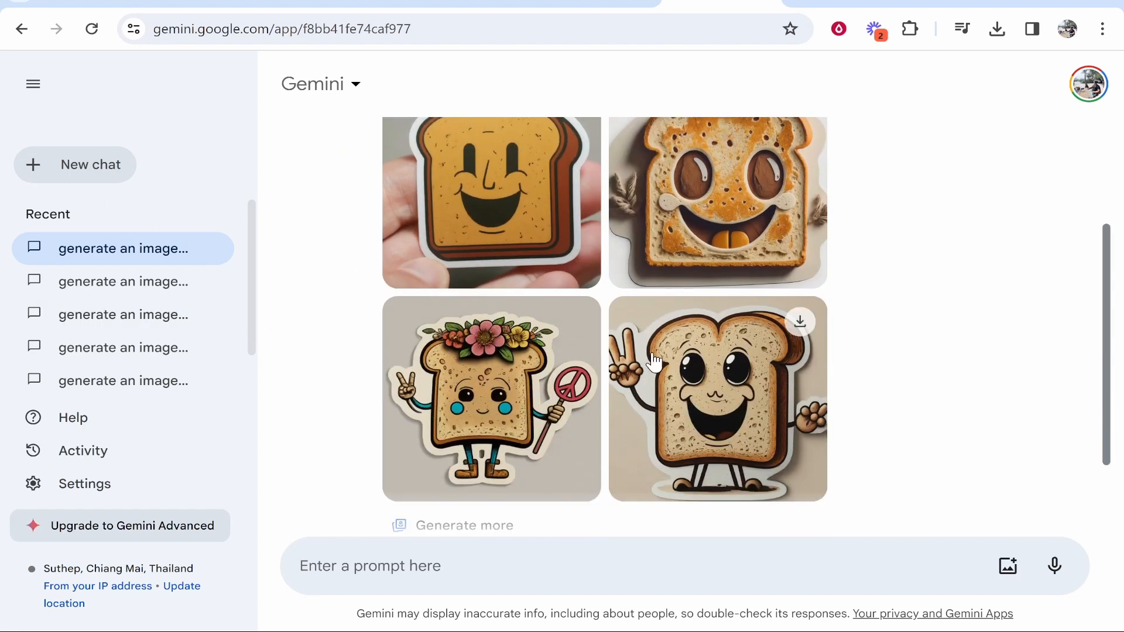